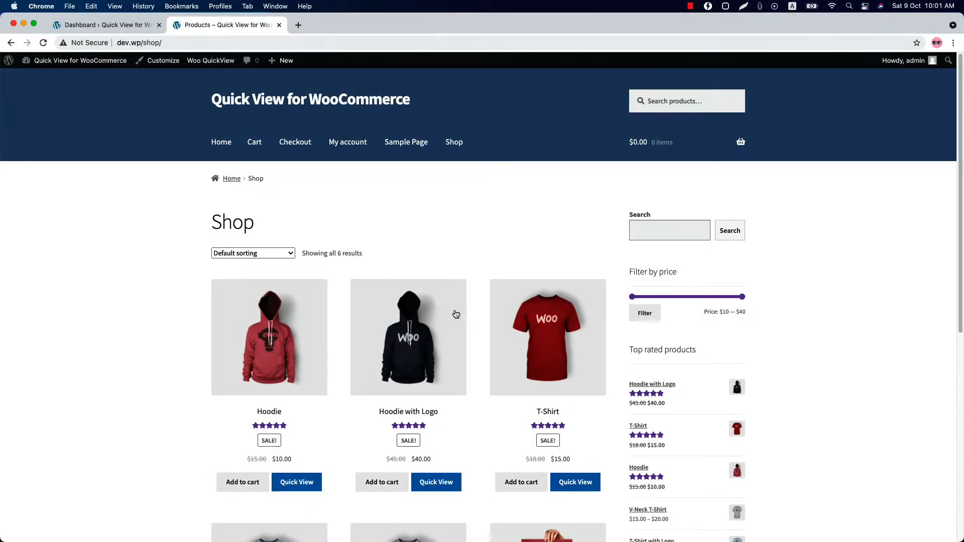
Preview the Hoodie with Logo and T-Shirt quick views, then go to Woo QuickView settings.
click(436, 482)
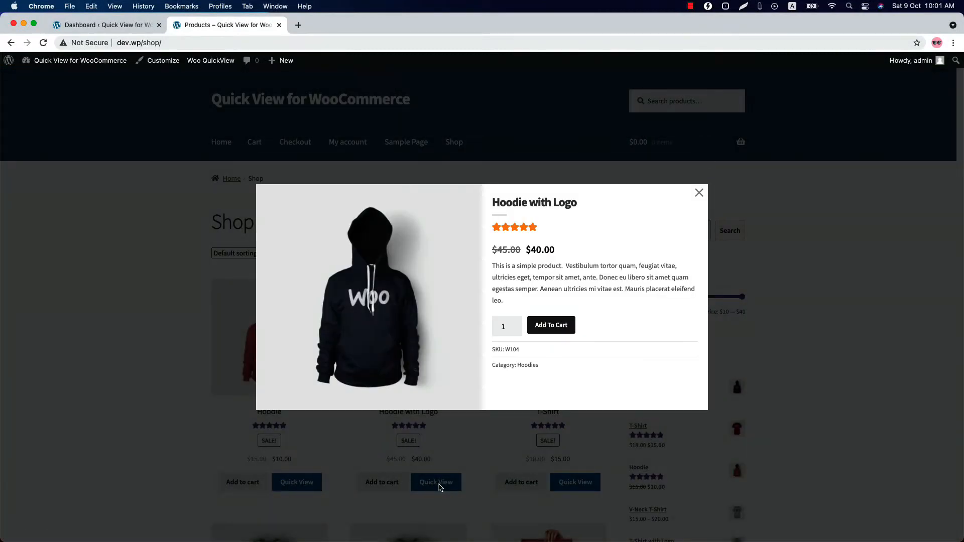
mouse_move(381, 230)
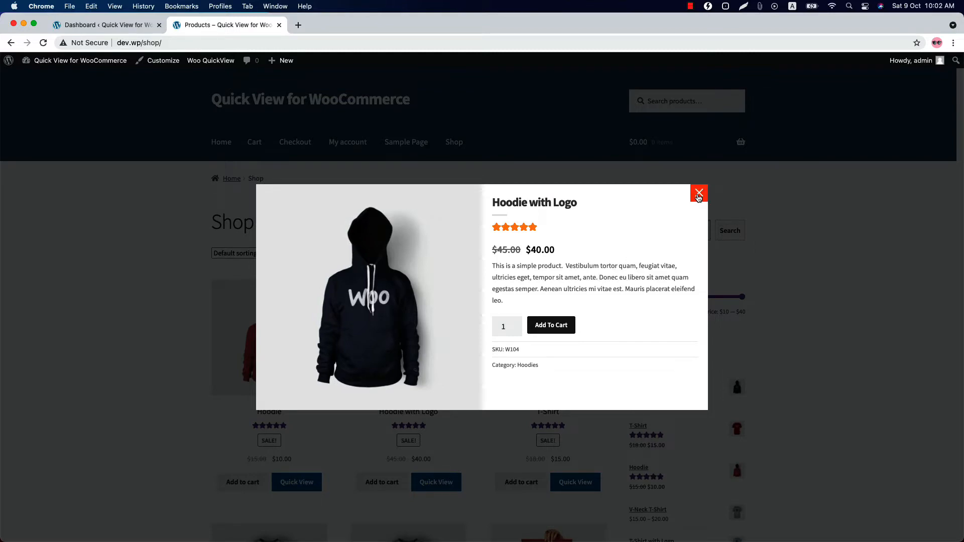
click(698, 193)
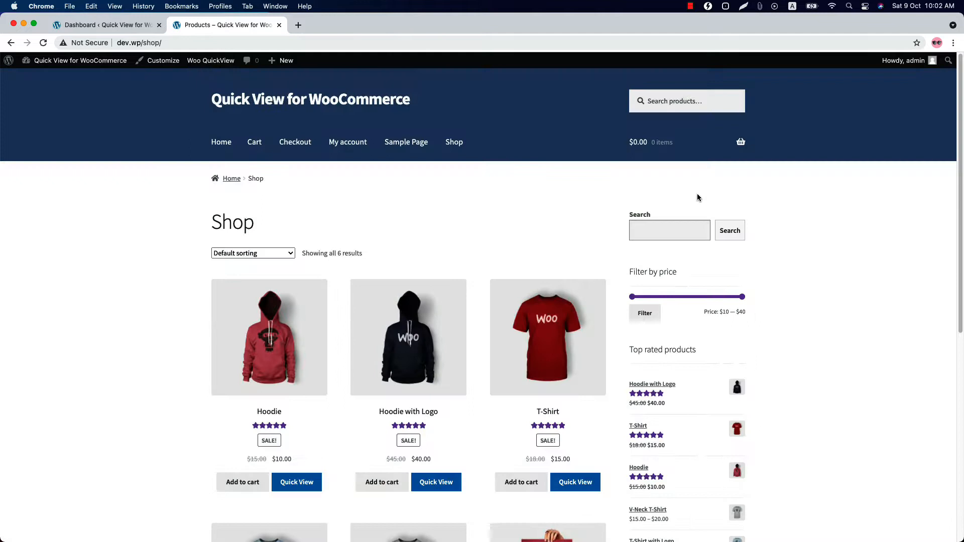
click(575, 482)
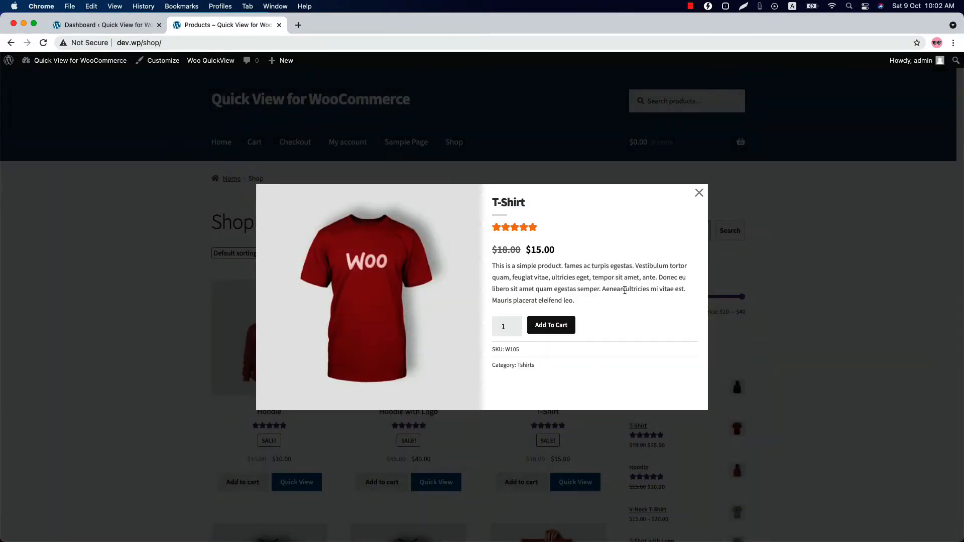
mouse_move(699, 193)
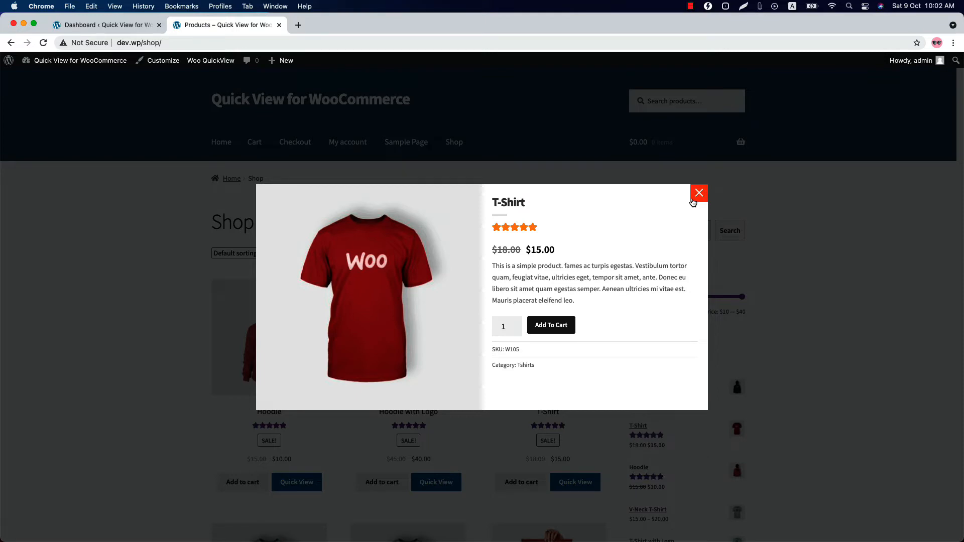
mouse_move(699, 193)
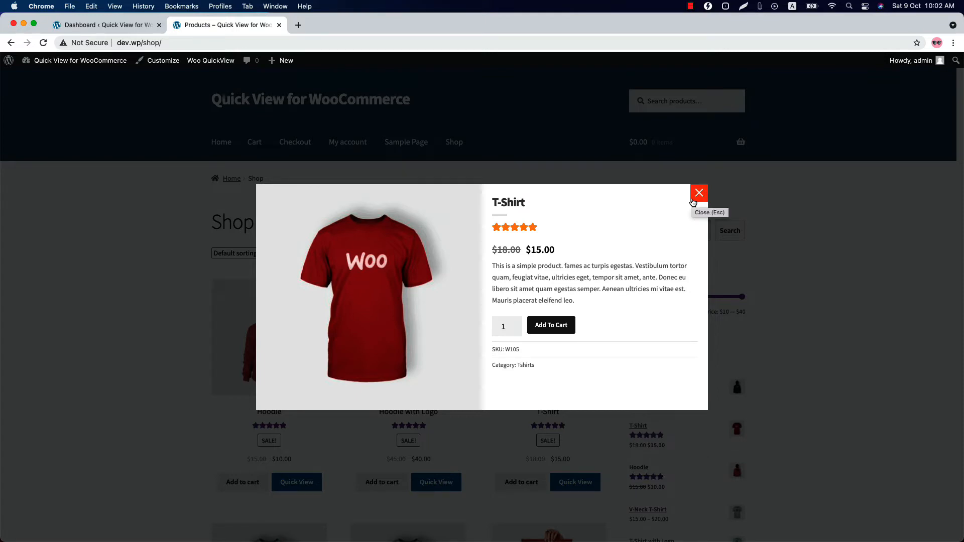
click(699, 193)
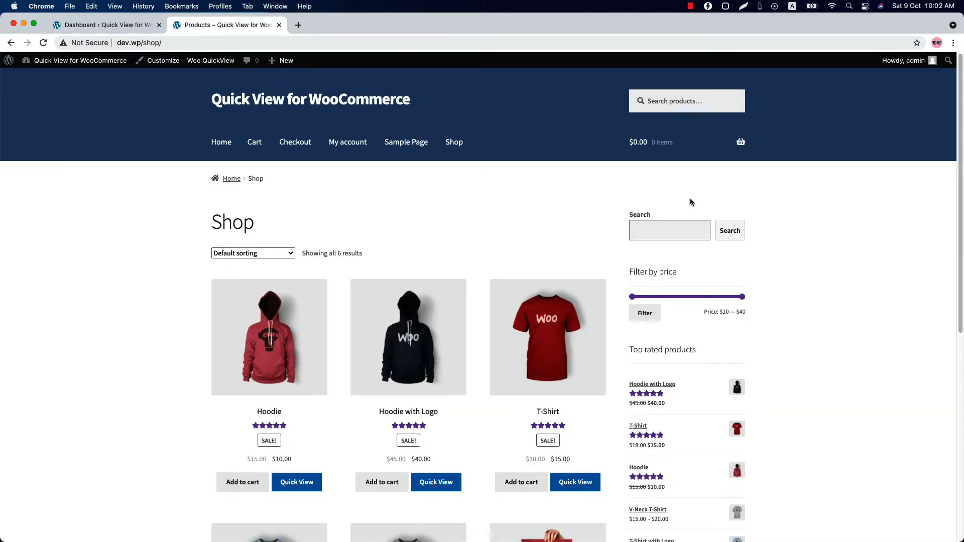
click(104, 25)
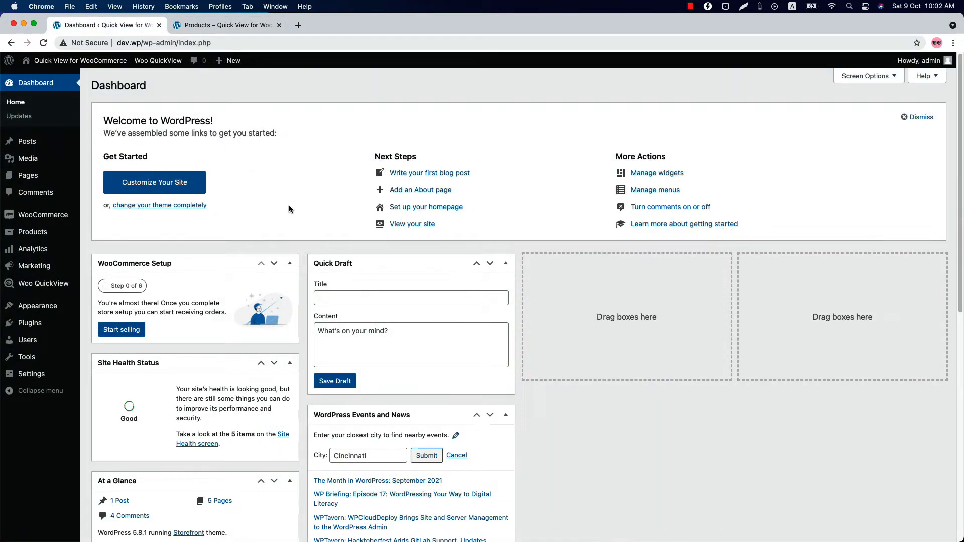
mouse_move(74, 293)
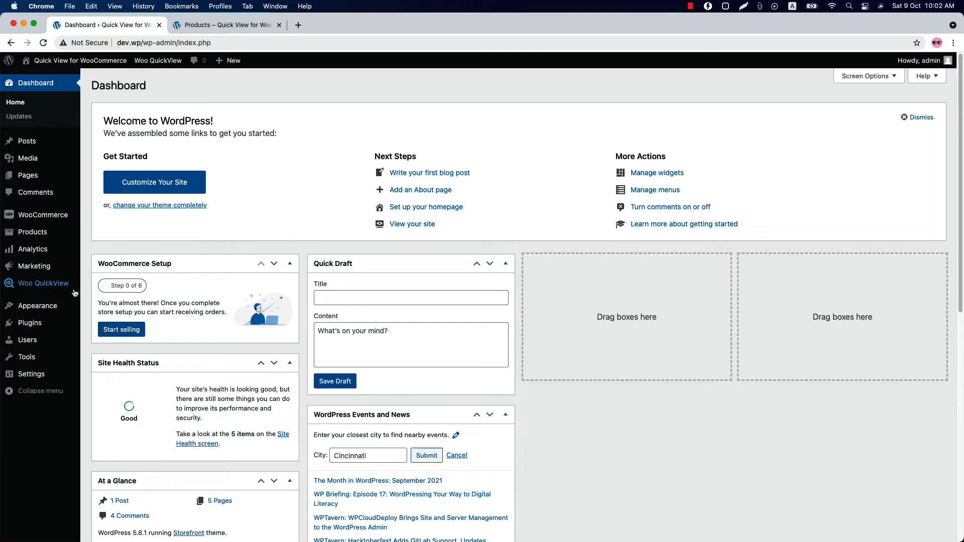
click(44, 283)
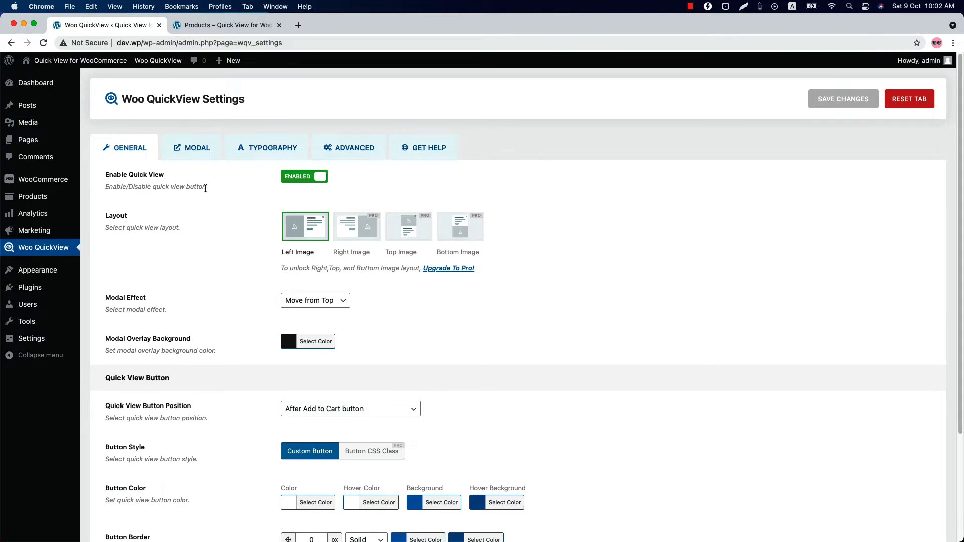
mouse_move(189, 252)
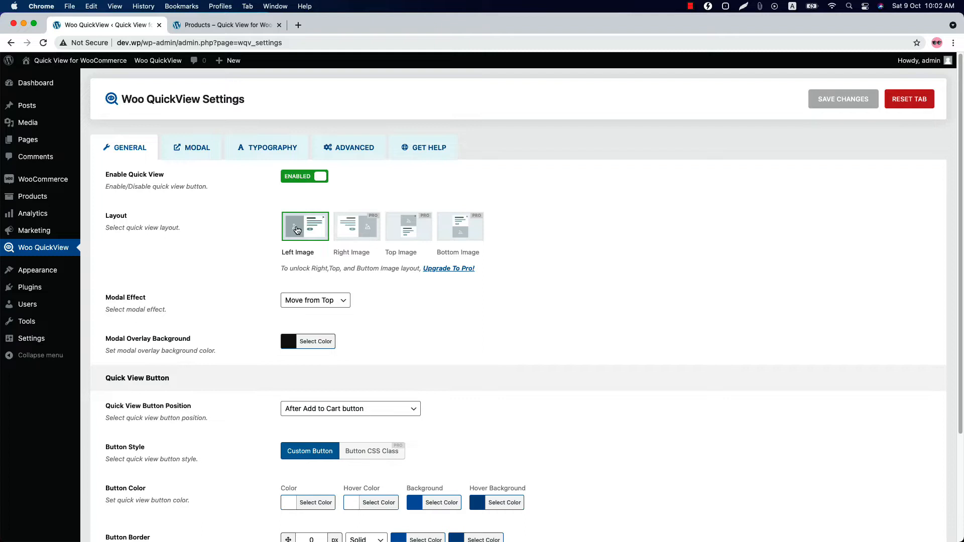
Set the modal effect to Zoom in and test it on the Hoodie quick view.
click(315, 300)
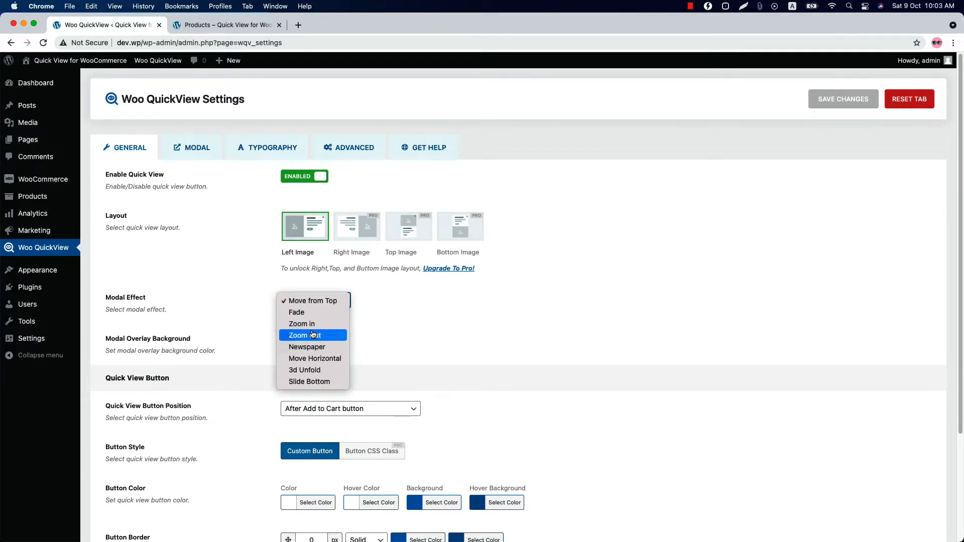
mouse_move(302, 324)
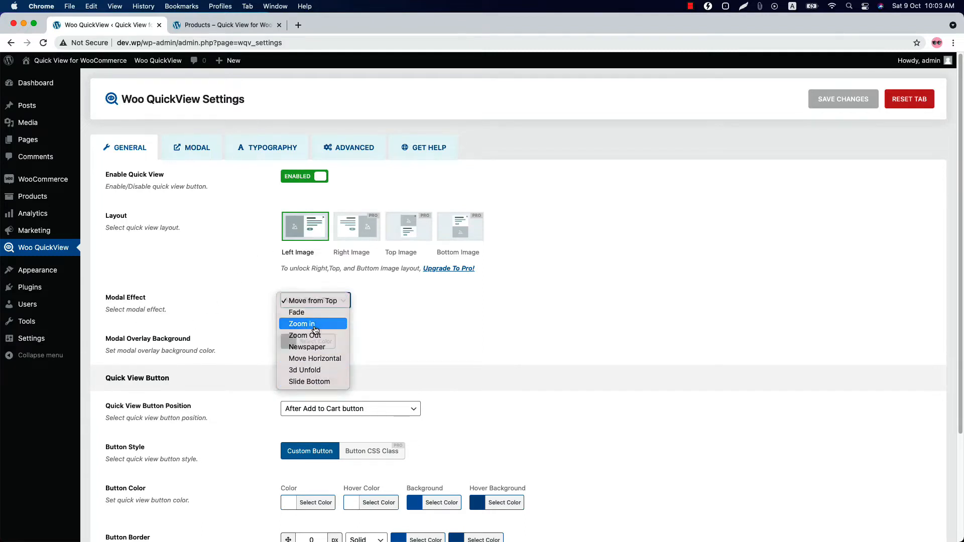
click(227, 24)
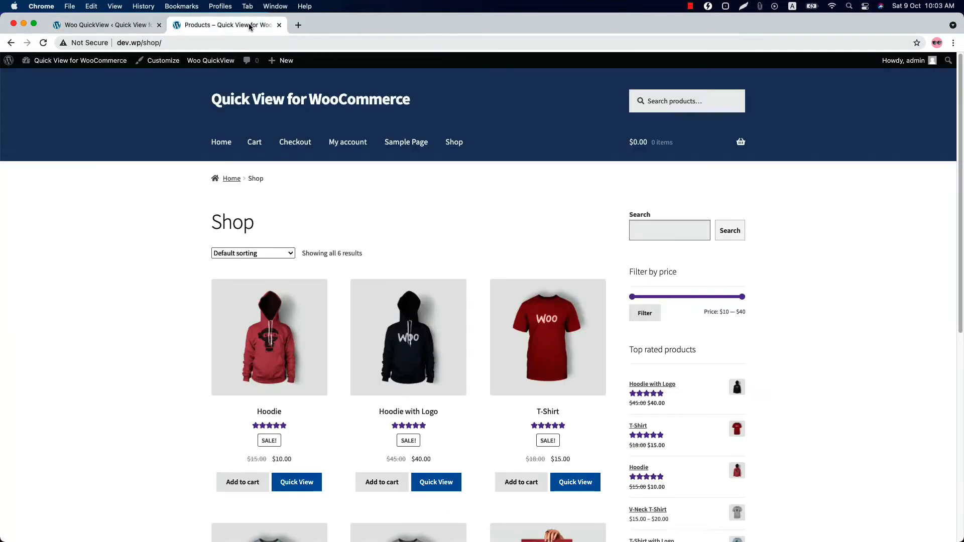
mouse_move(343, 346)
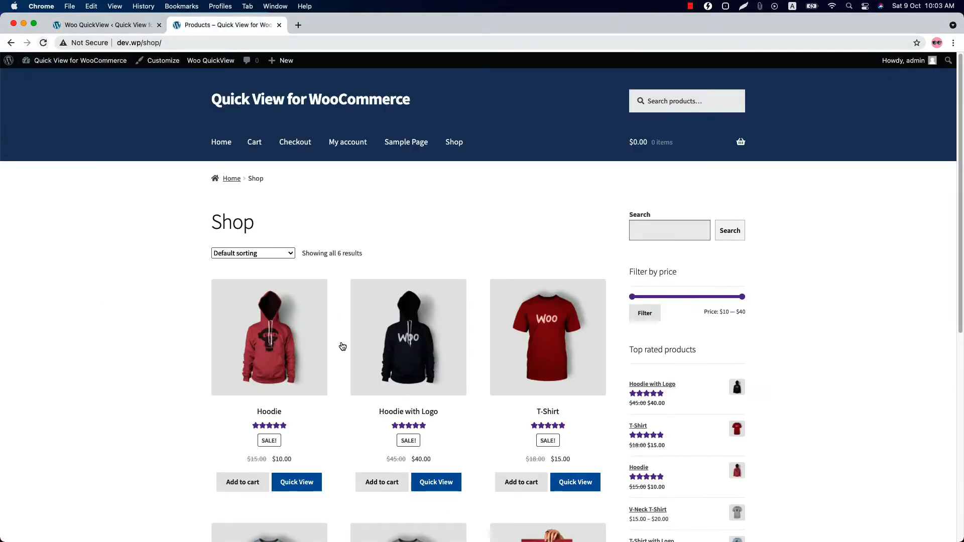
click(297, 482)
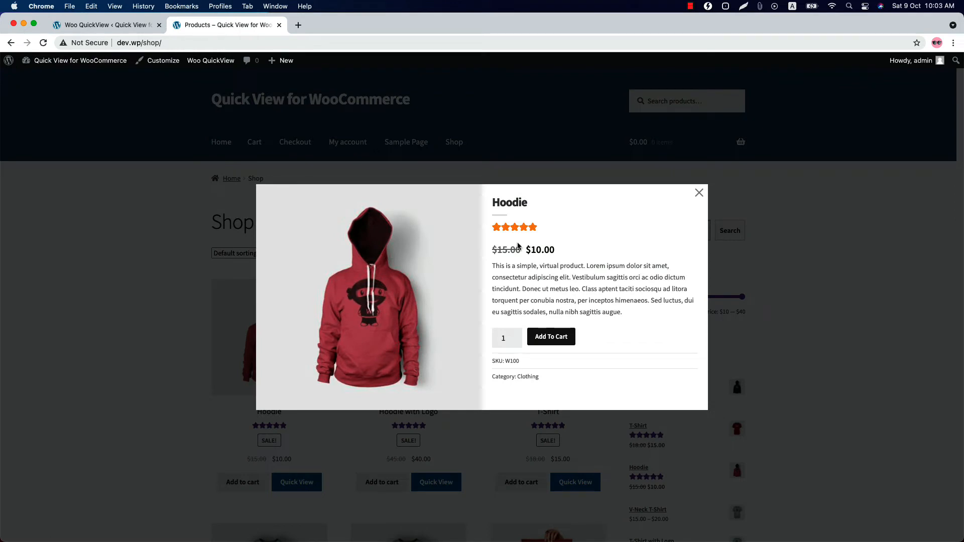
mouse_move(550, 275)
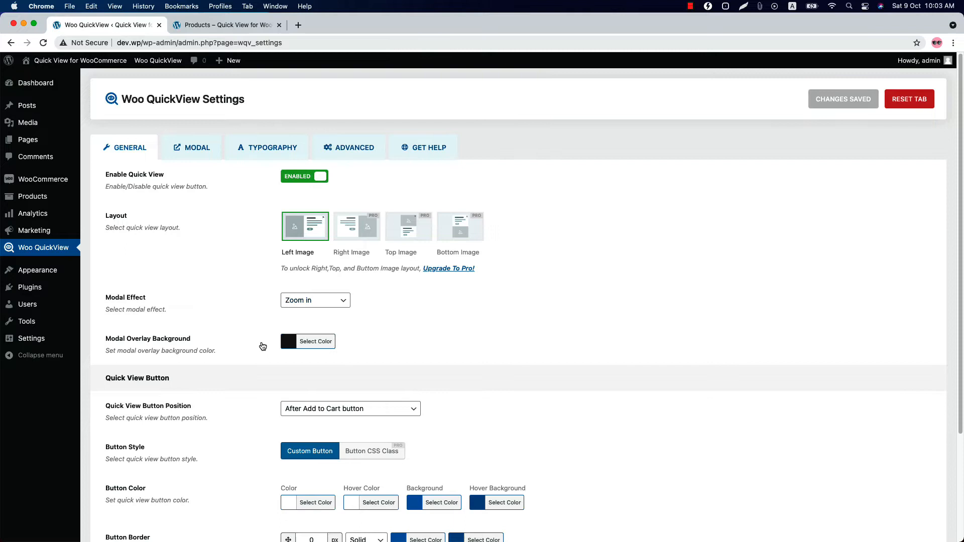
Set Quick View Button Position to Before Add to Cart button and save it.
scroll(down, 3)
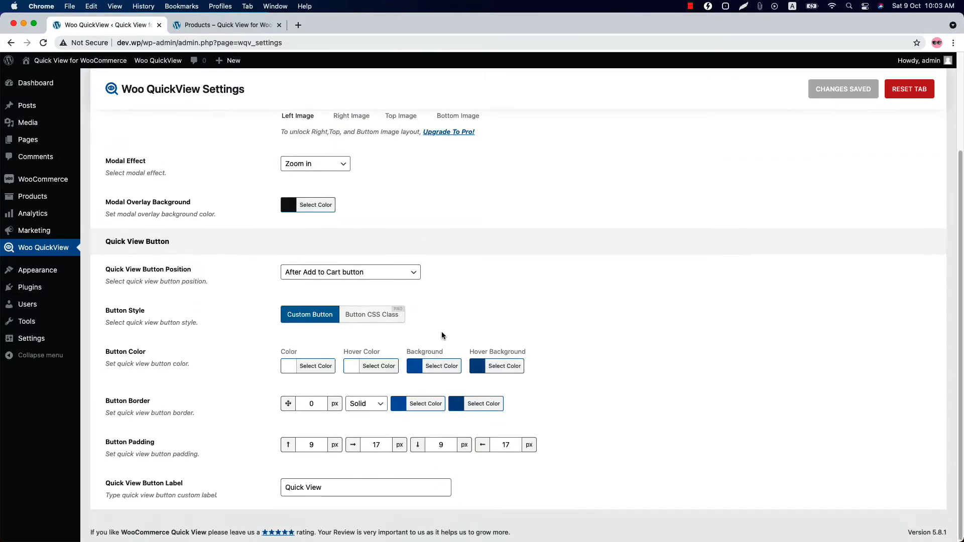
click(351, 272)
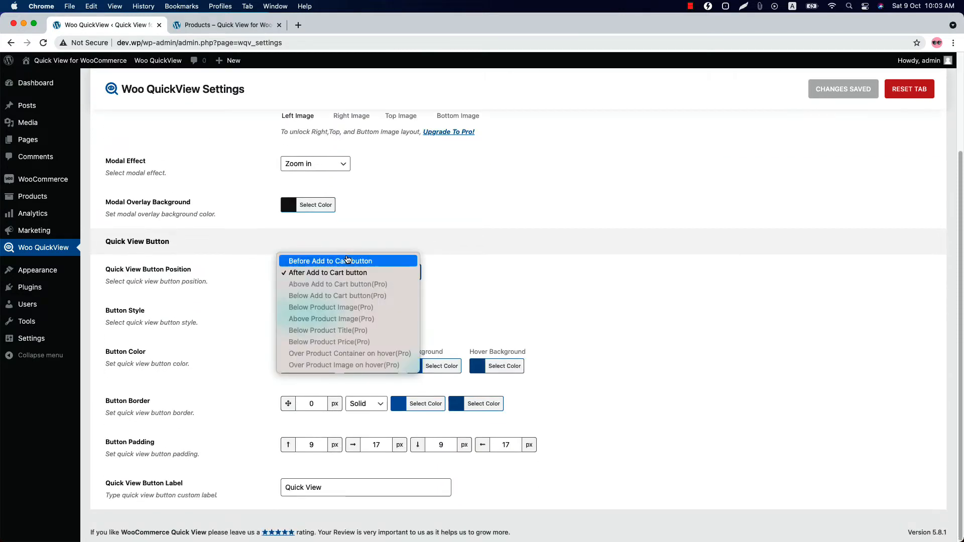
mouse_move(329, 272)
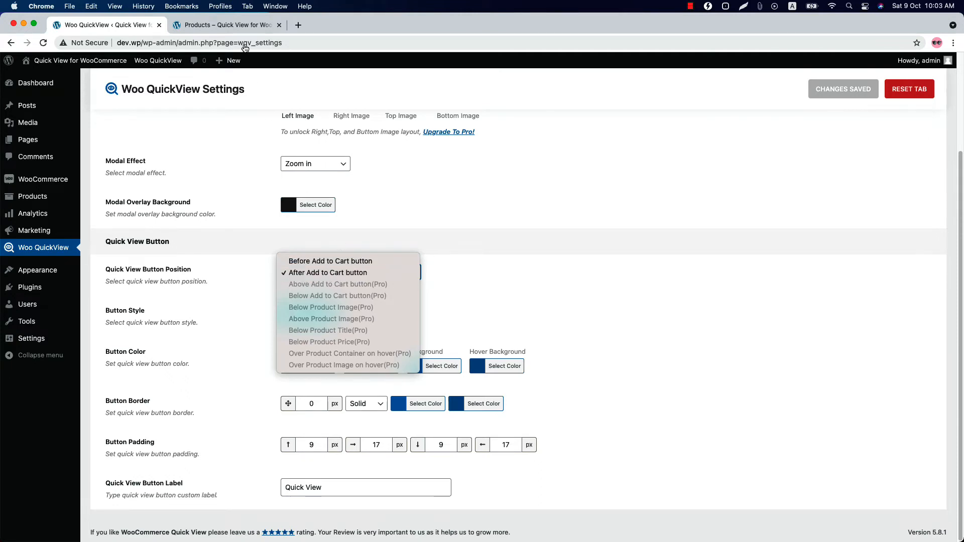
click(226, 25)
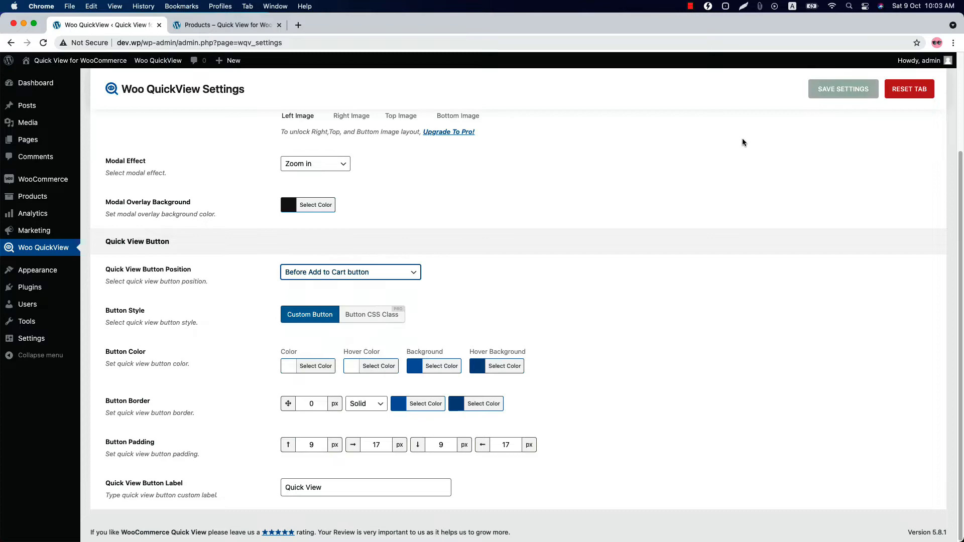
click(225, 26)
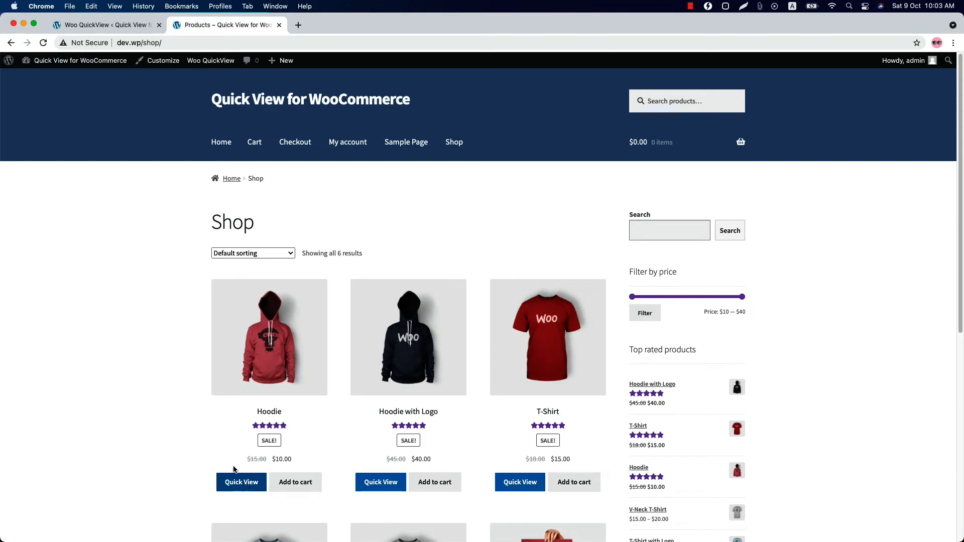
click(105, 24)
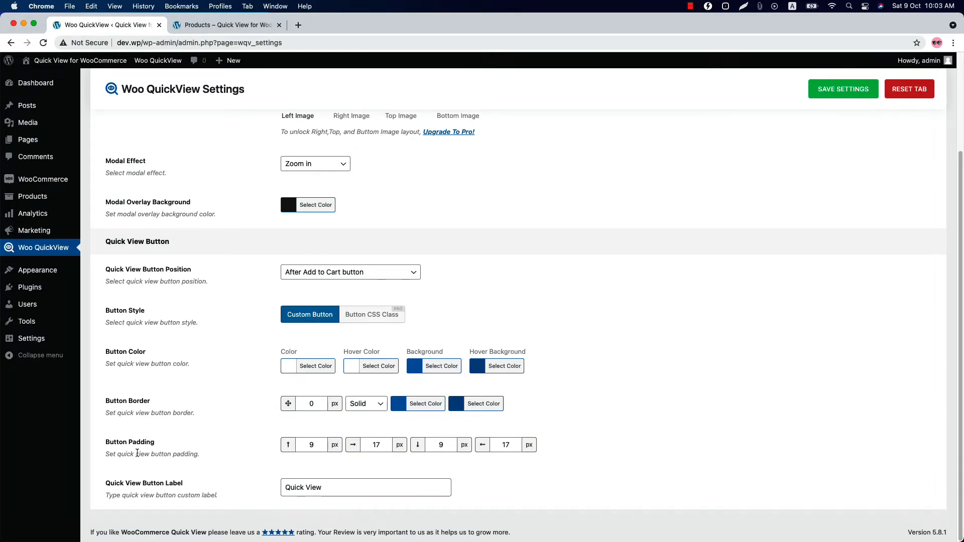
mouse_move(350, 476)
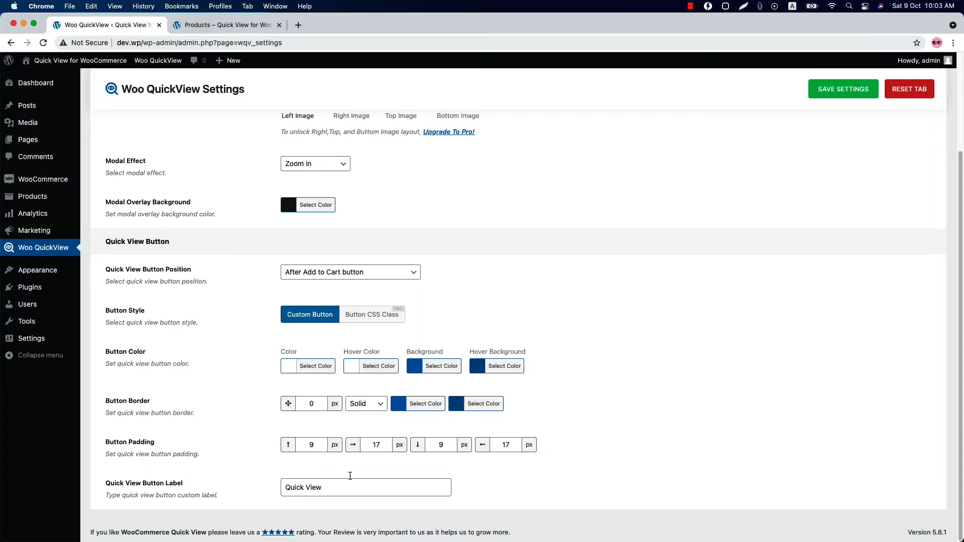
Confirm the button label reads 'Quick View' and switch to the Modal settings.
click(365, 487)
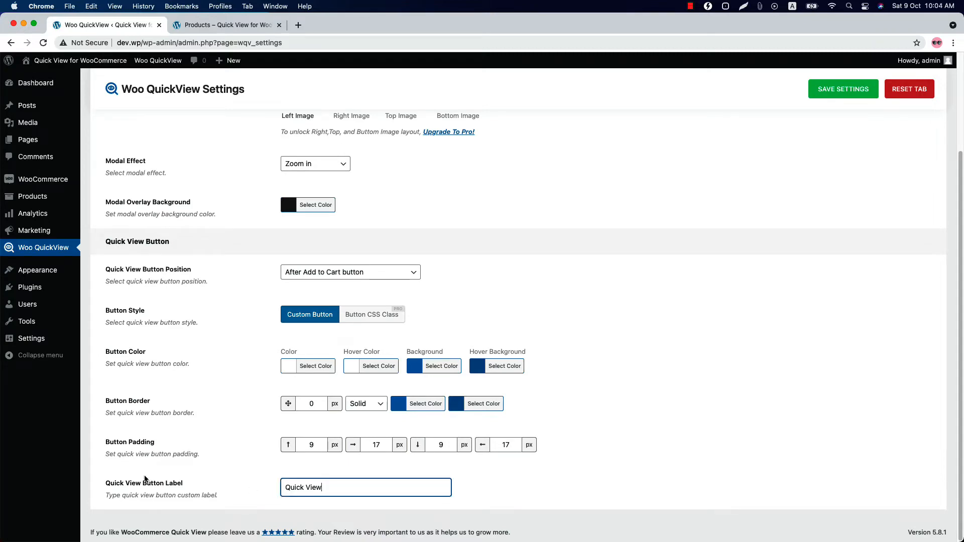
click(191, 147)
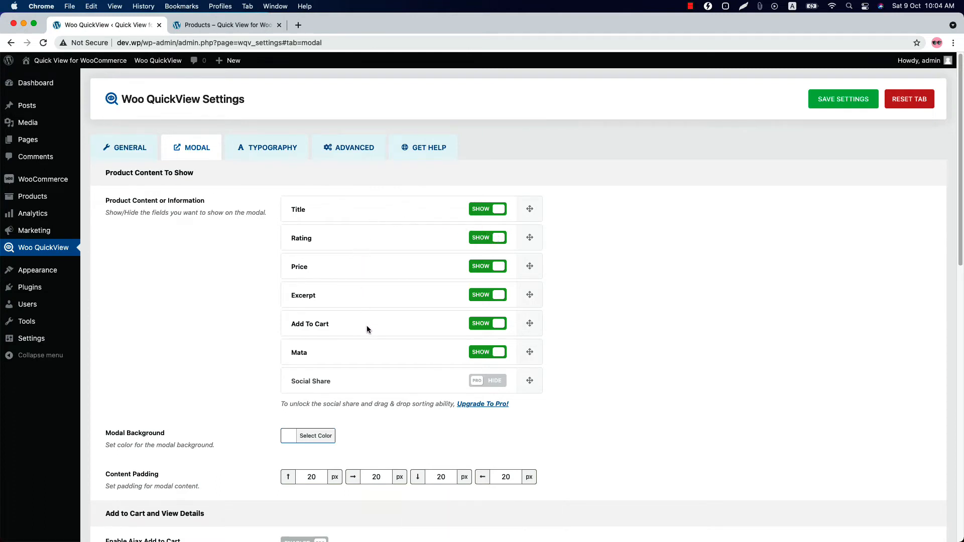
mouse_move(424, 329)
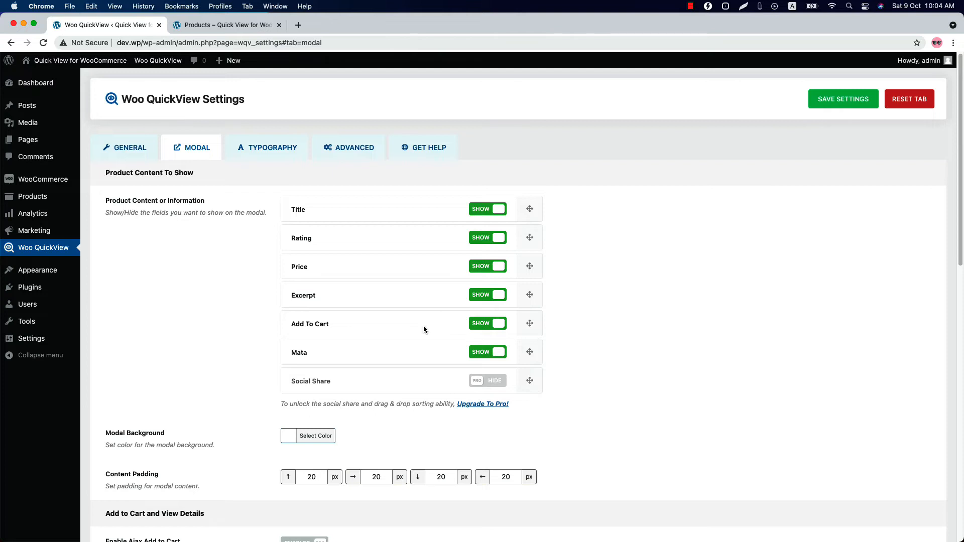
Switch the Rating toggle to Hide on the Modal tab and save.
click(487, 237)
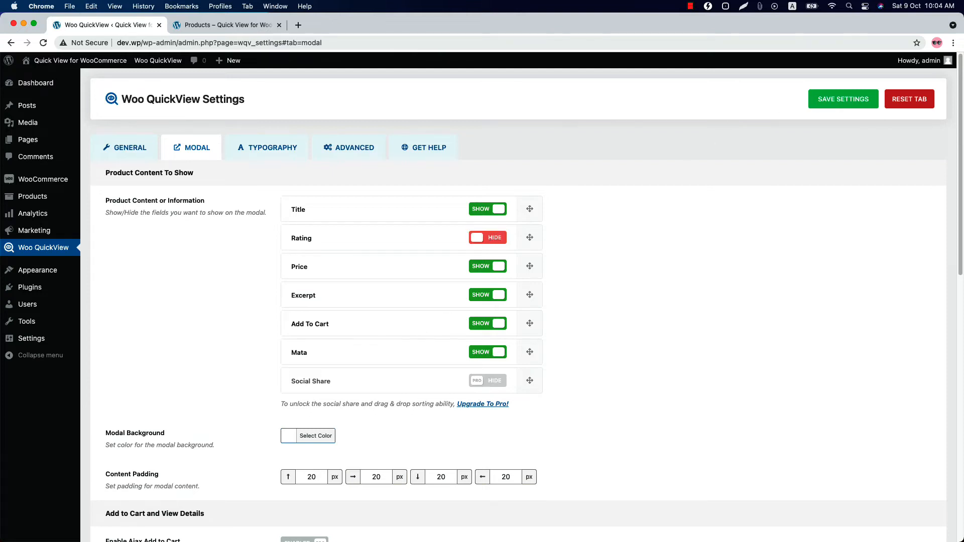
click(227, 25)
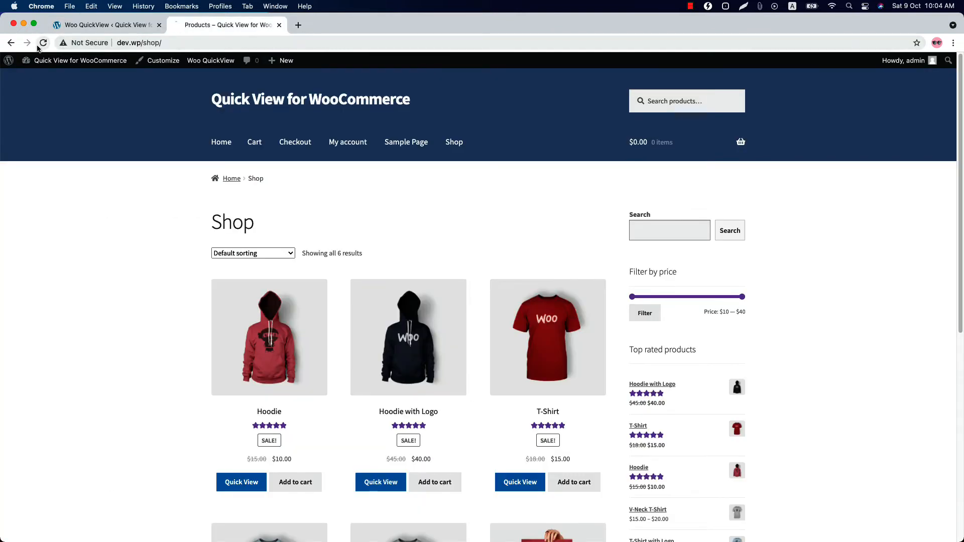
click(380, 482)
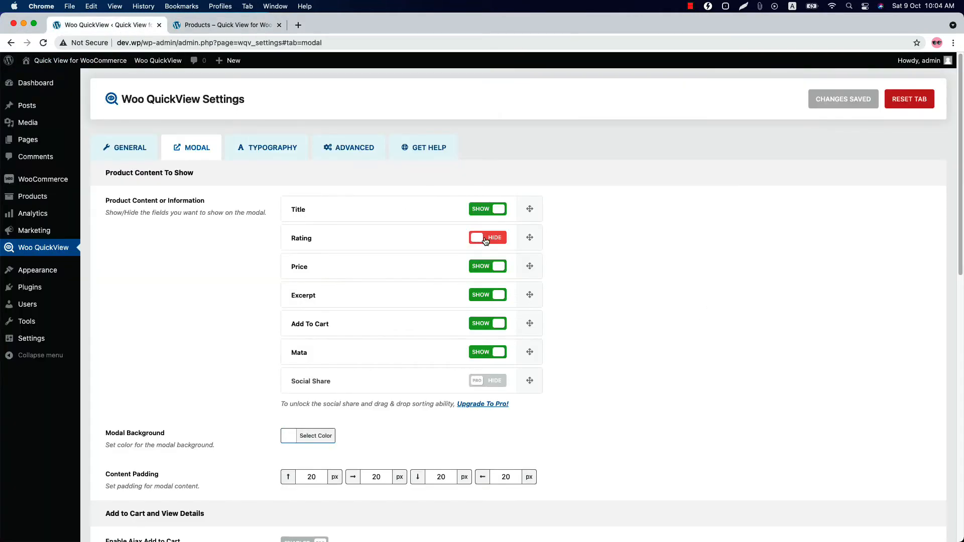
Toggle Rating back to Show and scroll down to the Close Button and Preloader options.
click(488, 238)
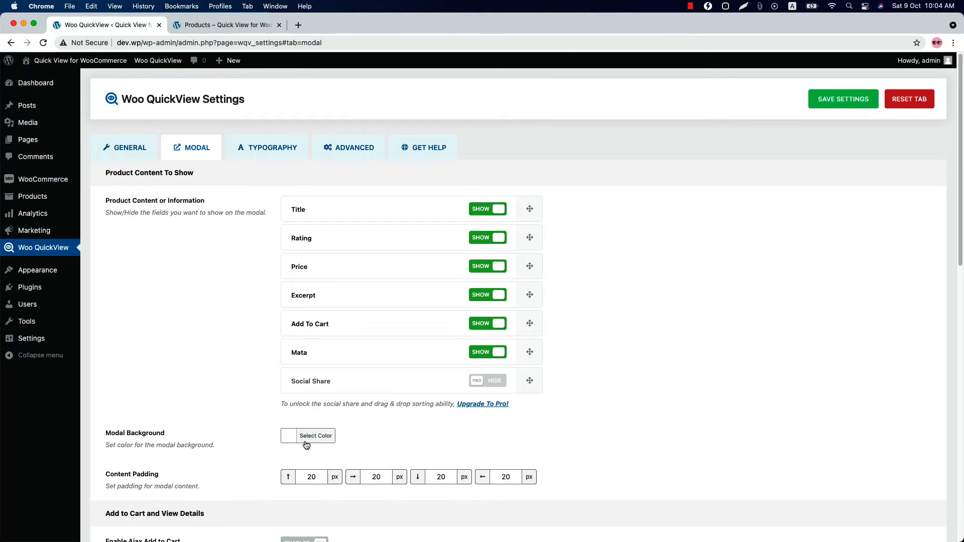
scroll(down, 3)
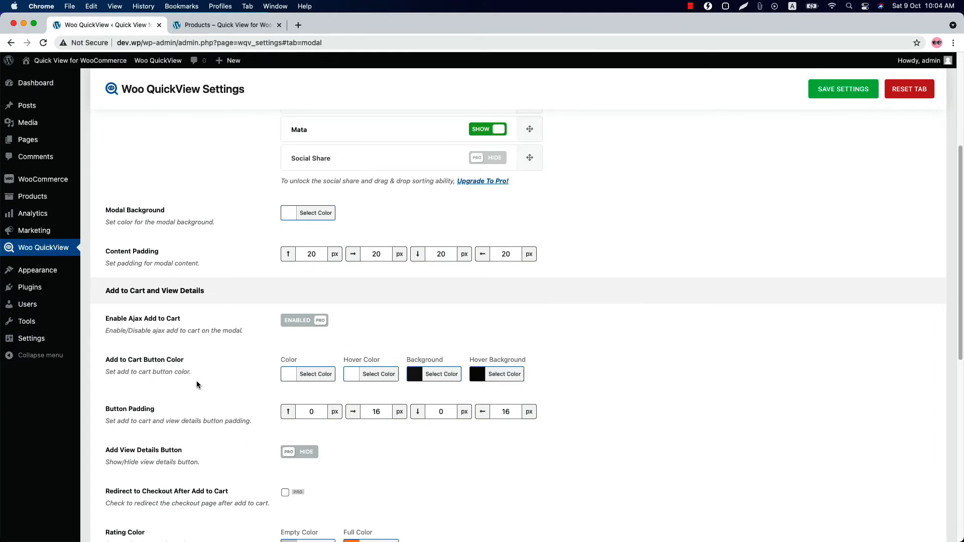
scroll(down, 3)
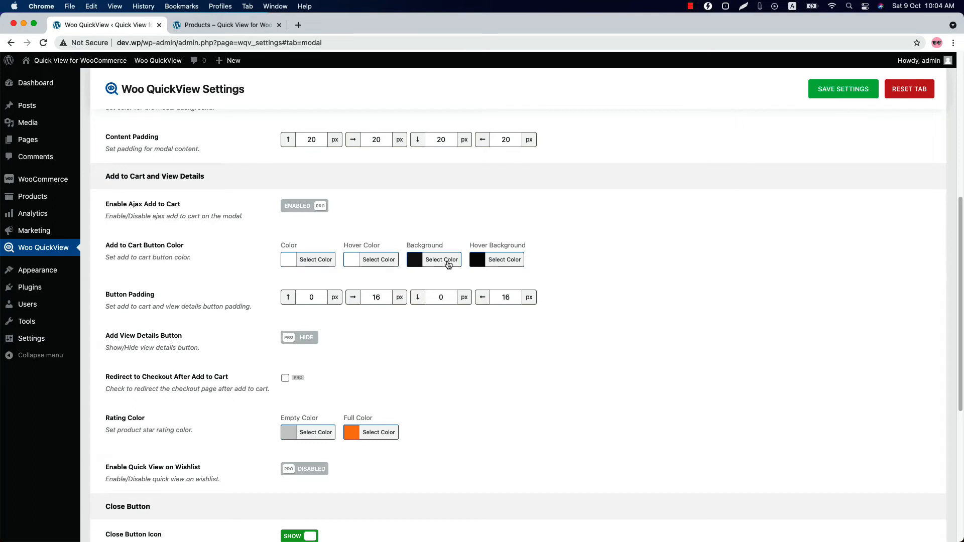
mouse_move(222, 270)
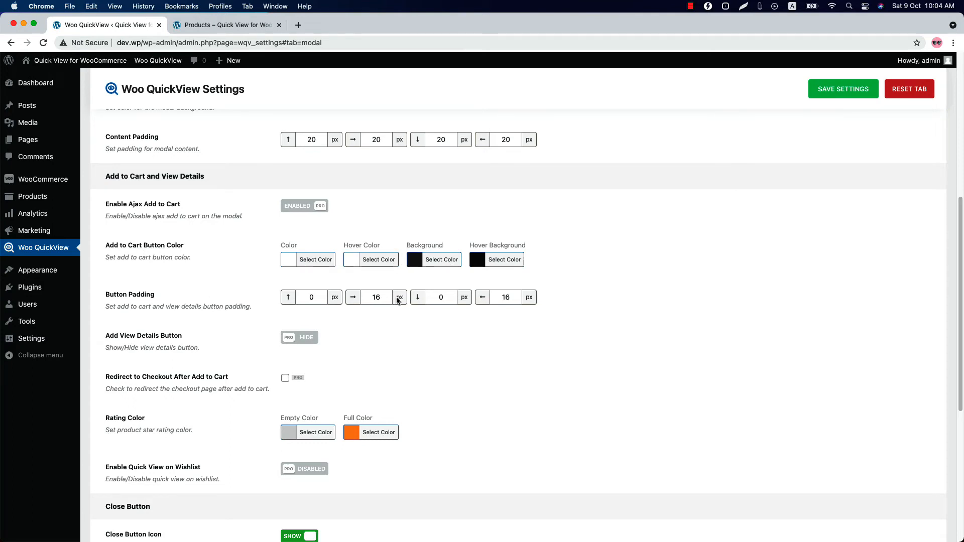
mouse_move(485, 303)
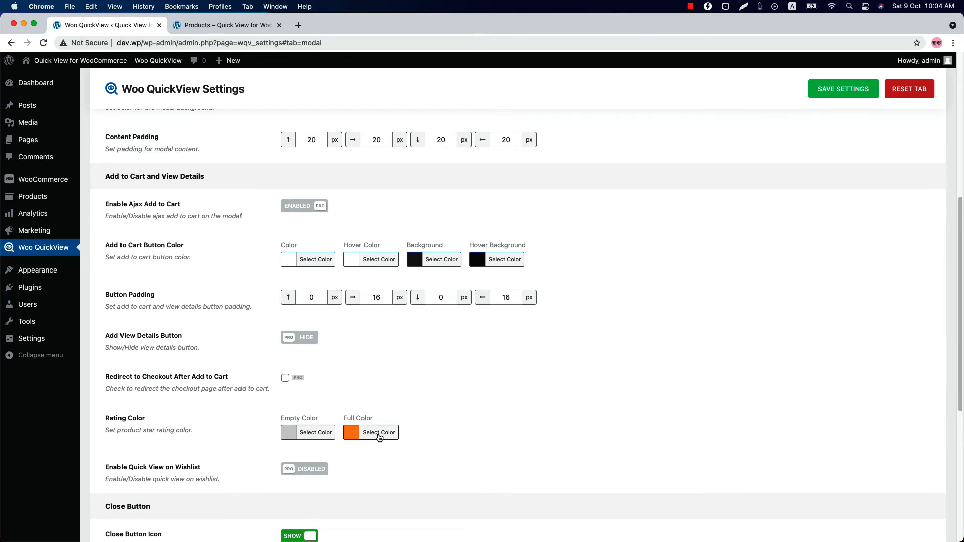
scroll(down, 3)
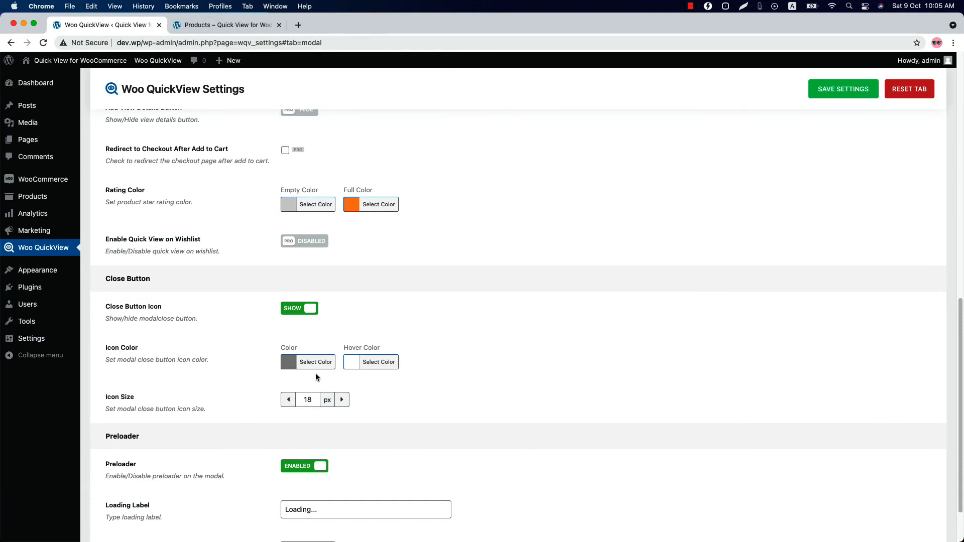
Set the close icon color to red, save, and check the Hoodie with Logo quick view.
click(308, 361)
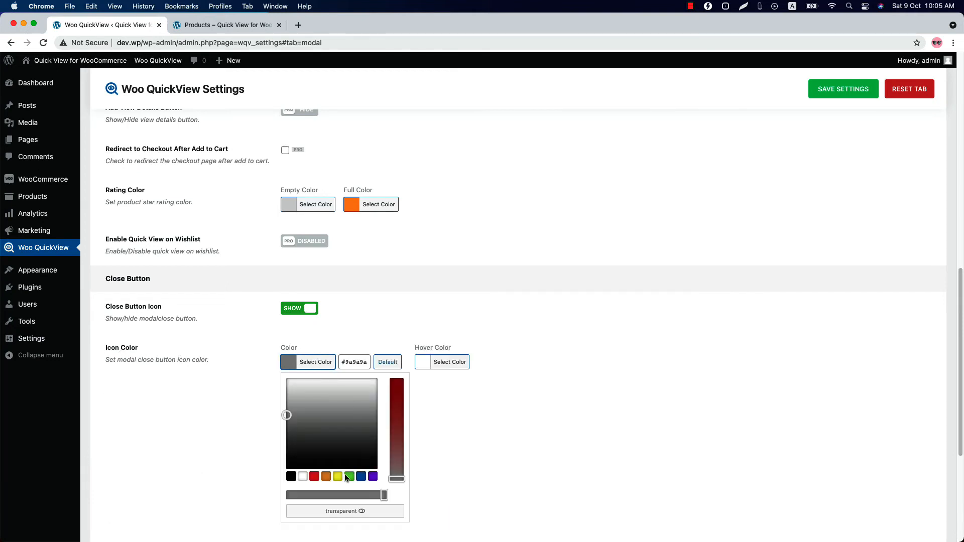
click(313, 477)
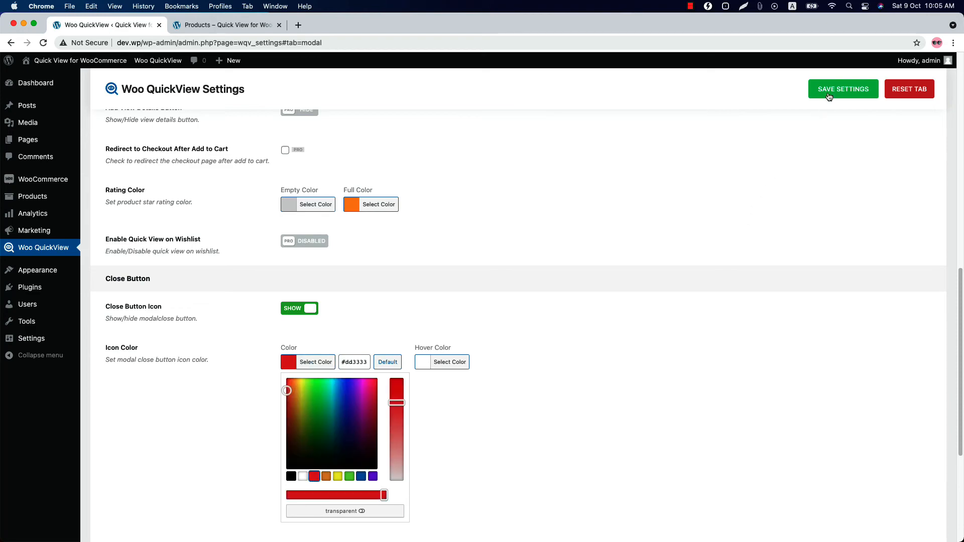
click(226, 24)
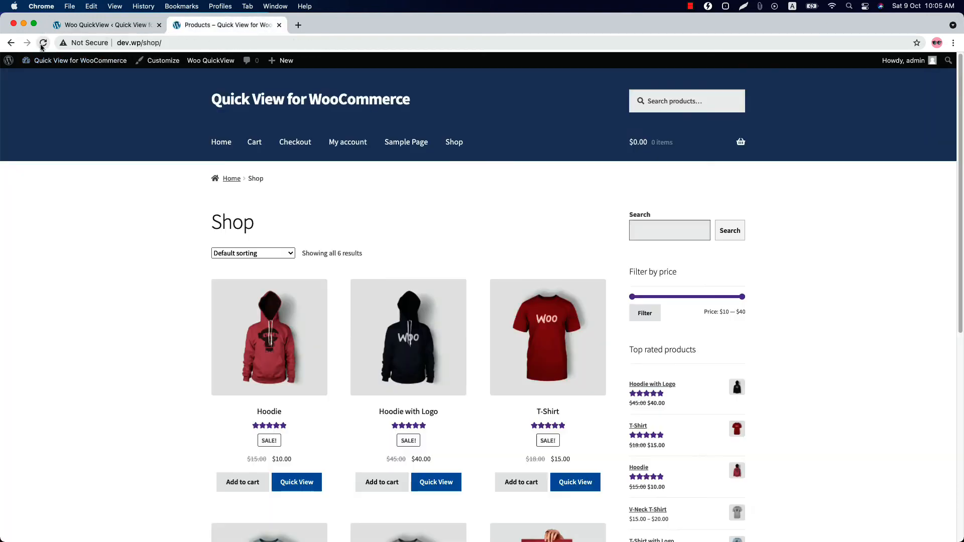
click(436, 483)
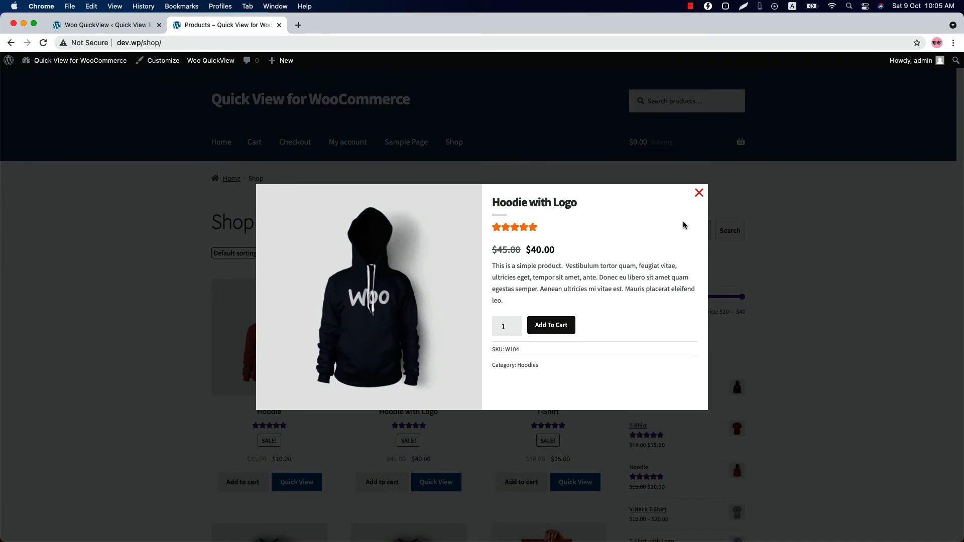
mouse_move(699, 192)
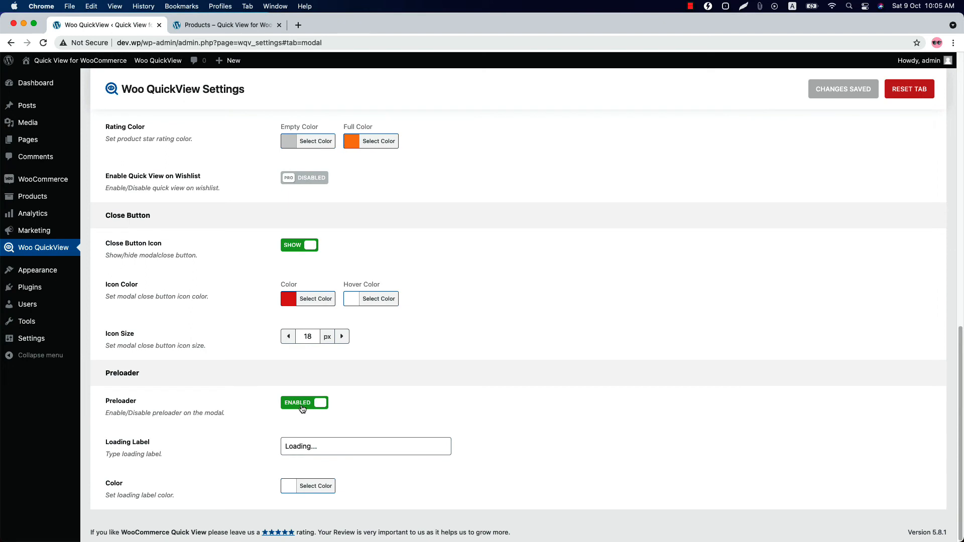
mouse_move(293, 415)
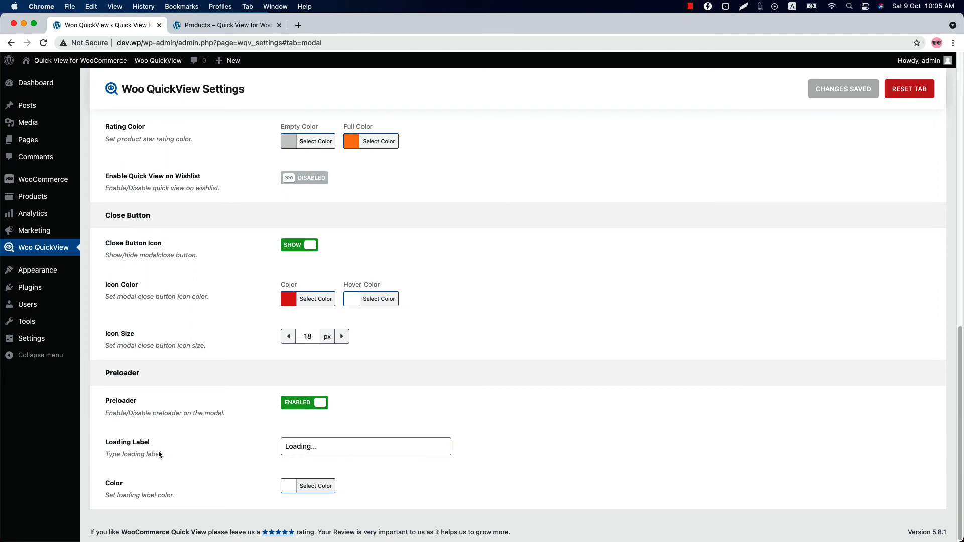
Return to the top of the Modal tab and switch to the Advanced tab.
click(365, 446)
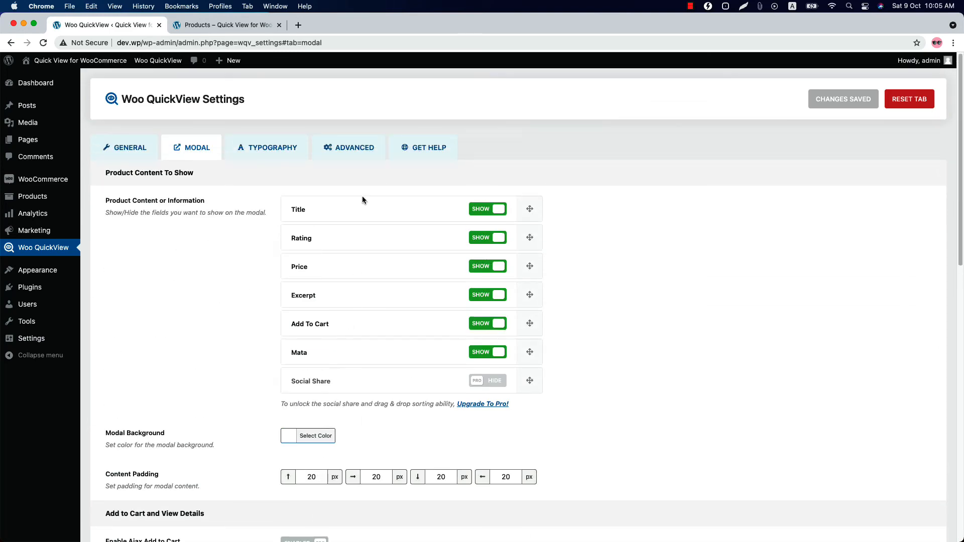
click(349, 147)
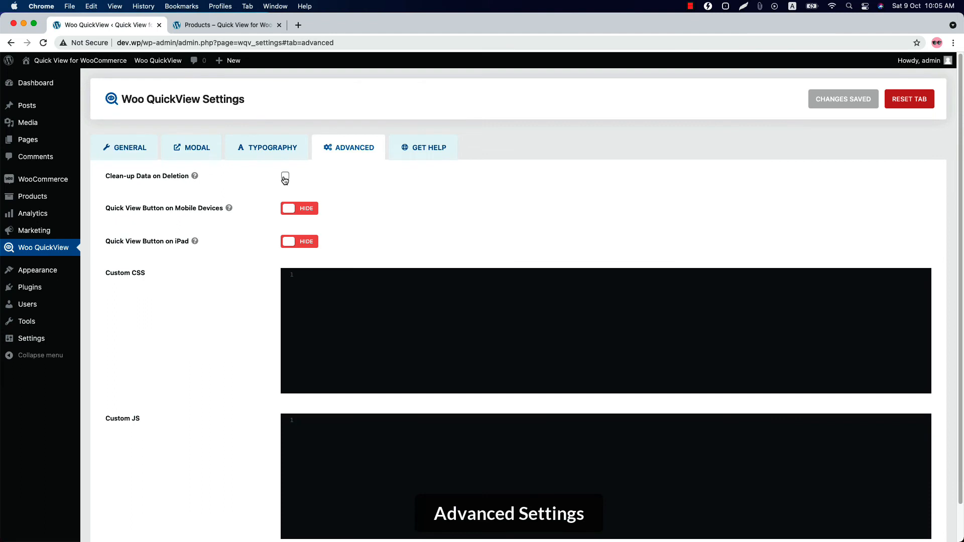
click(285, 176)
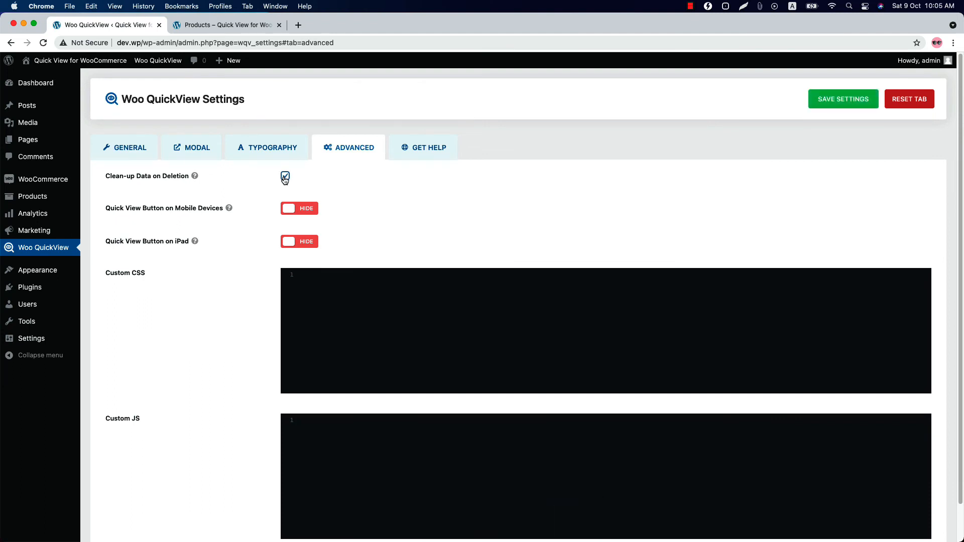
click(285, 176)
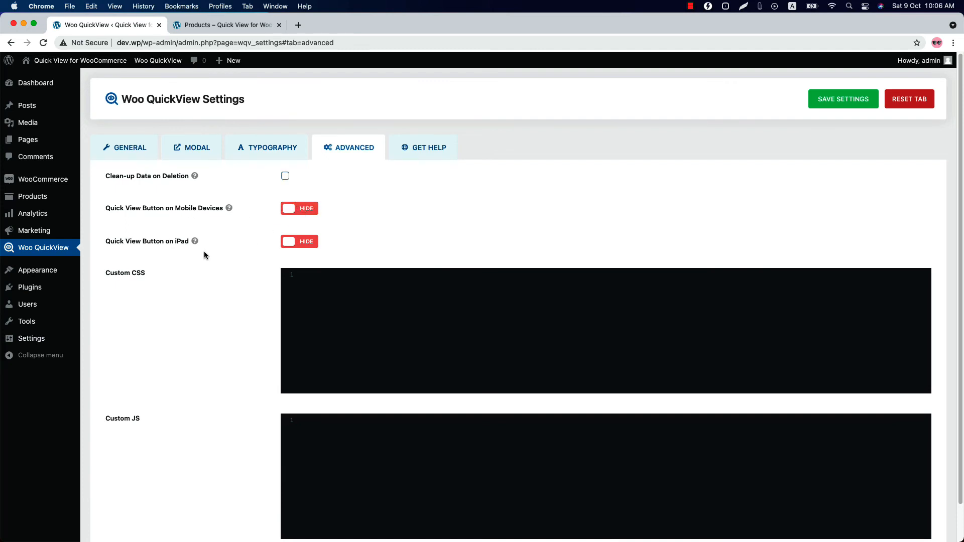
click(298, 241)
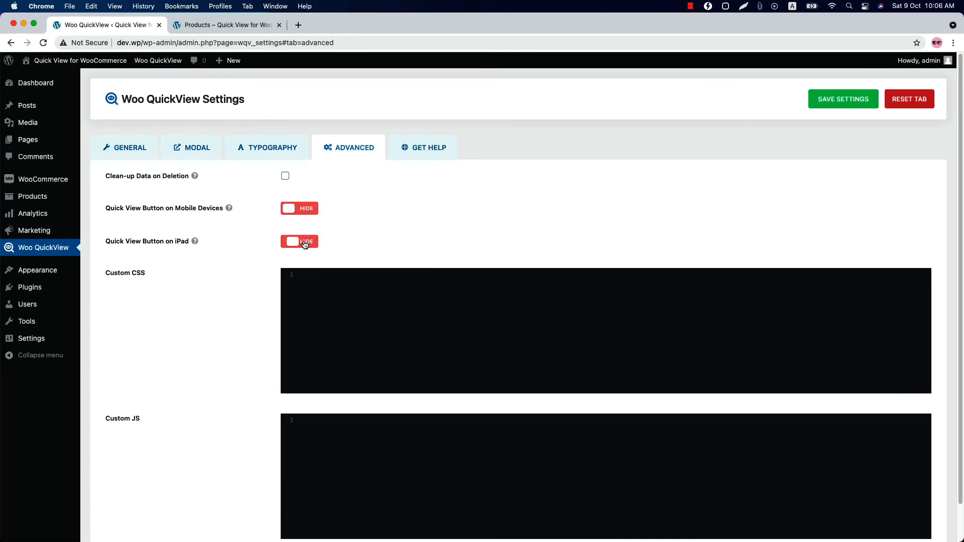
click(298, 241)
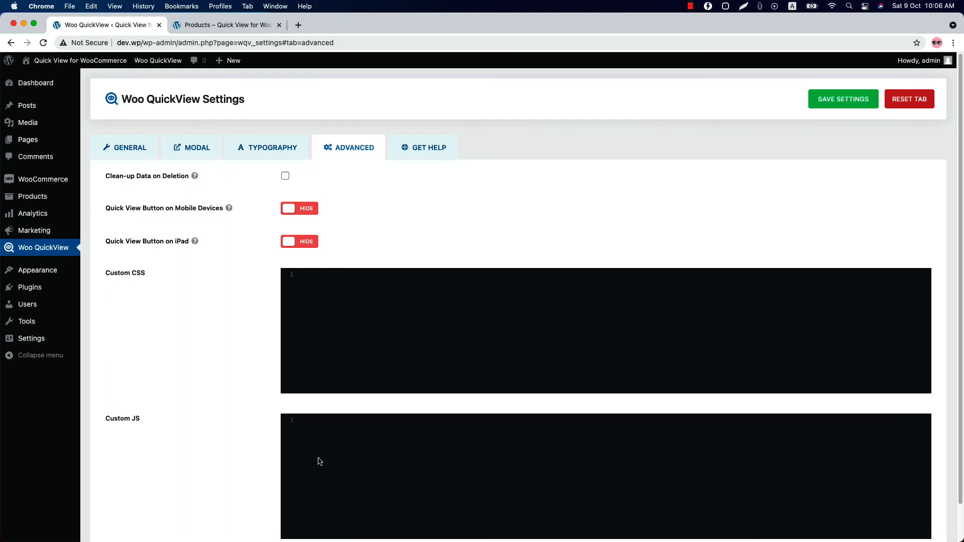